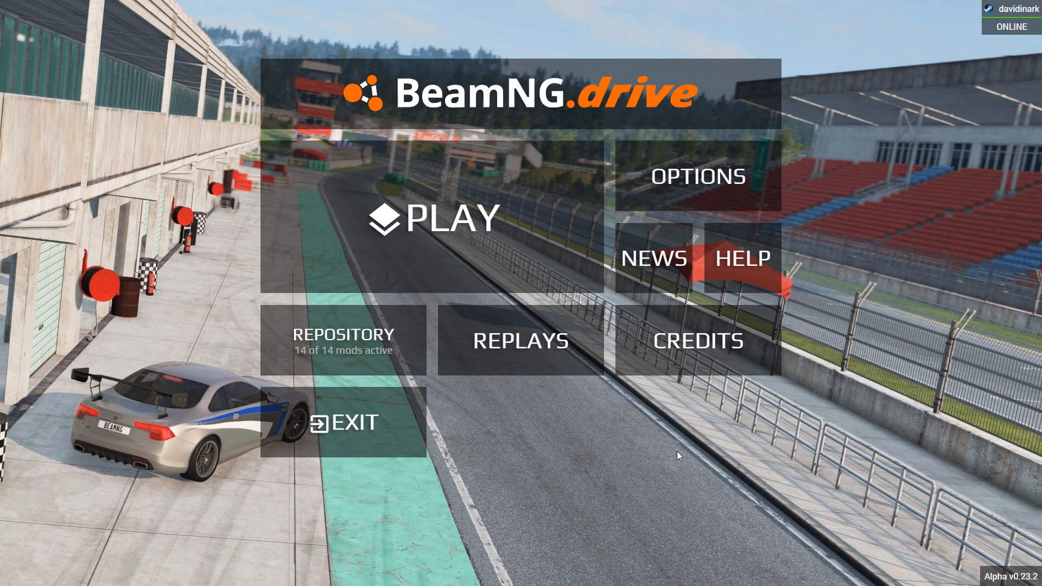
{"action": "mouse_move", "coordinate": [862, 508]}
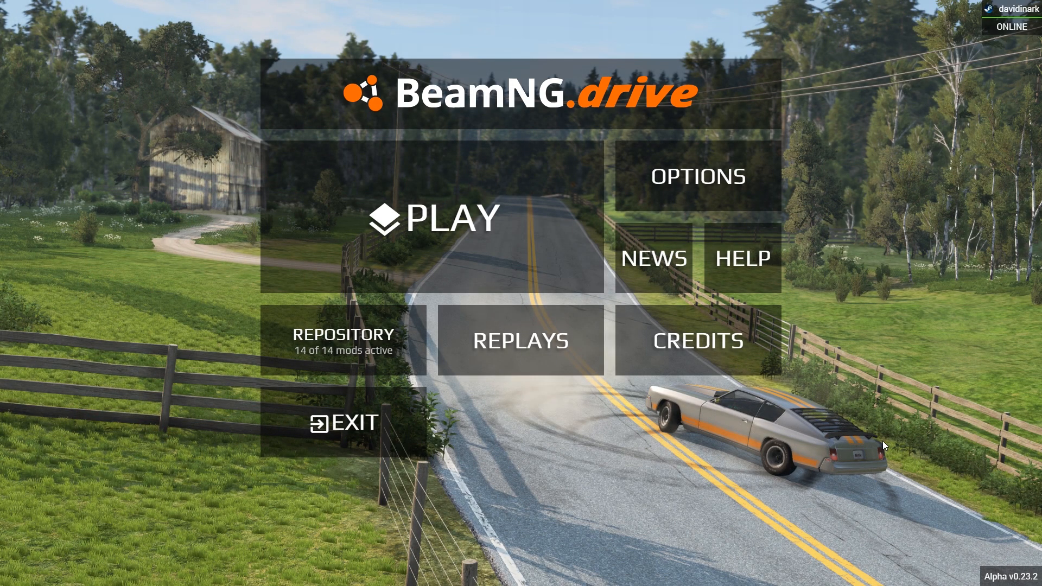
{"action": "mouse_move", "coordinate": [905, 429]}
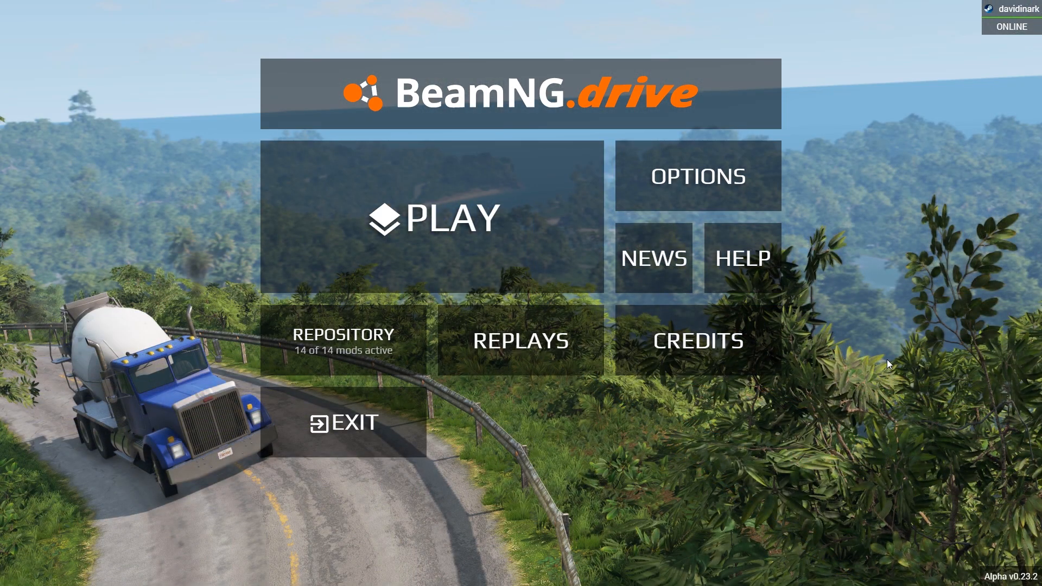
{"action": "mouse_move", "coordinate": [894, 311]}
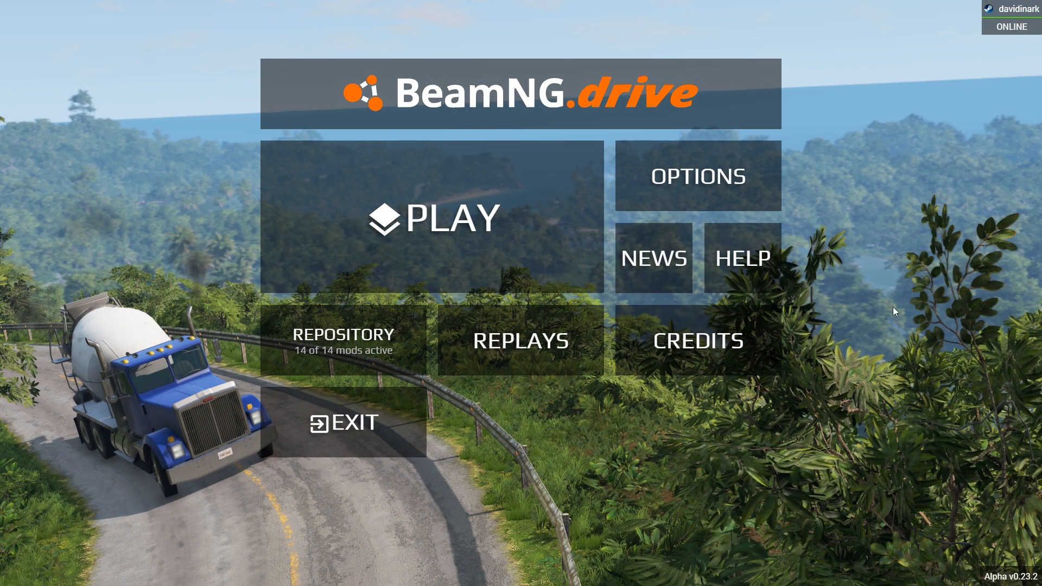
{"action": "mouse_move", "coordinate": [378, 349]}
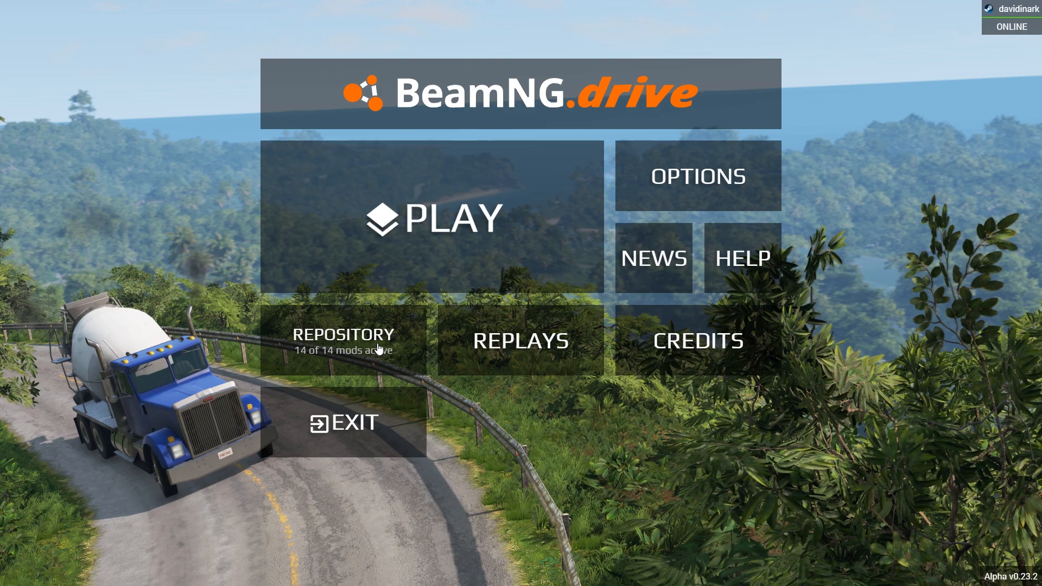
Open Help and view the Performance tab listing processor, graphics, memory, OS, storage and mod checks
{"action": "left_click", "coordinate": [742, 258]}
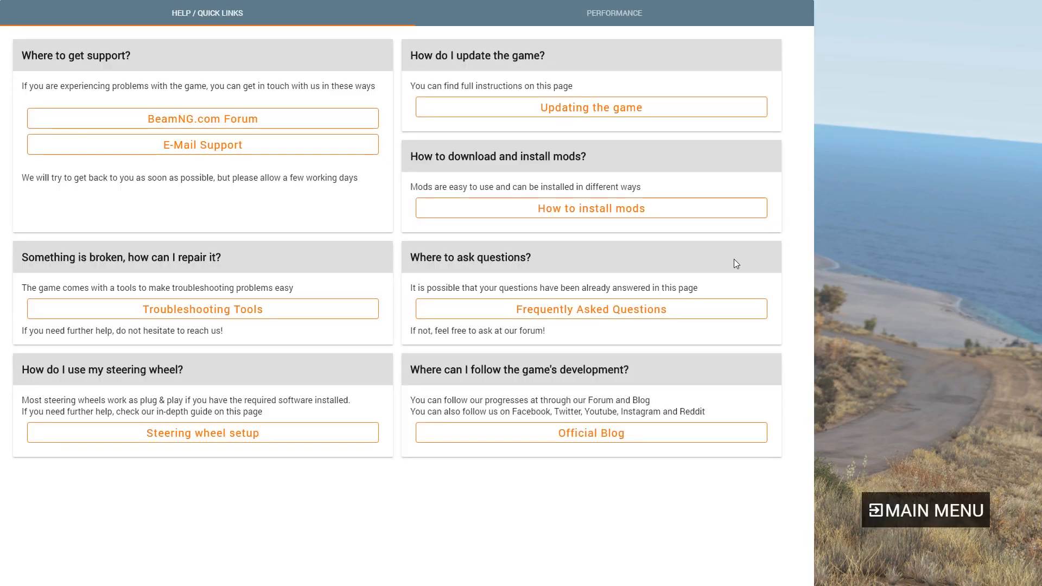
{"action": "left_click", "coordinate": [613, 13]}
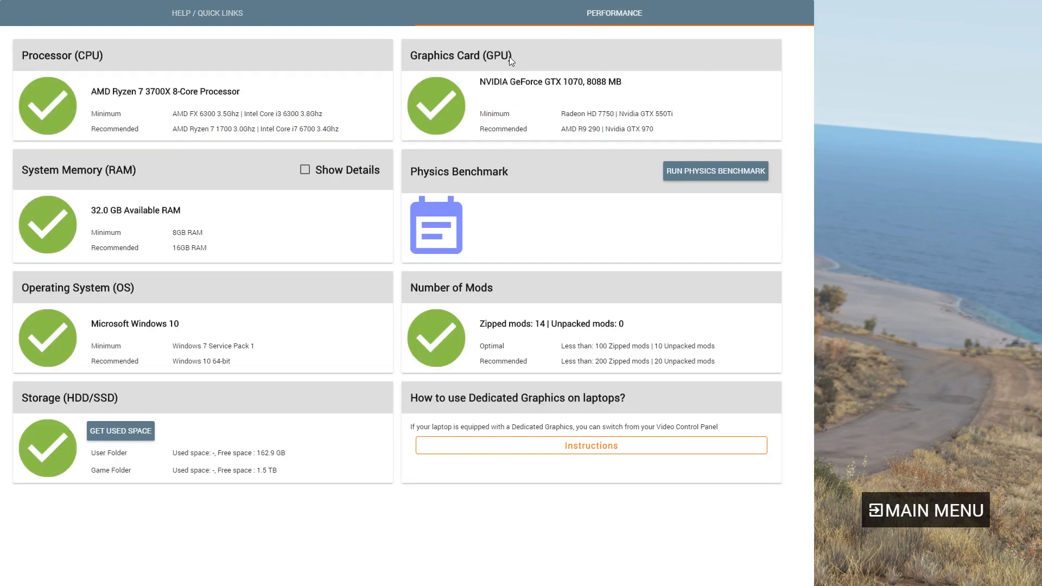
{"action": "mouse_move", "coordinate": [216, 112]}
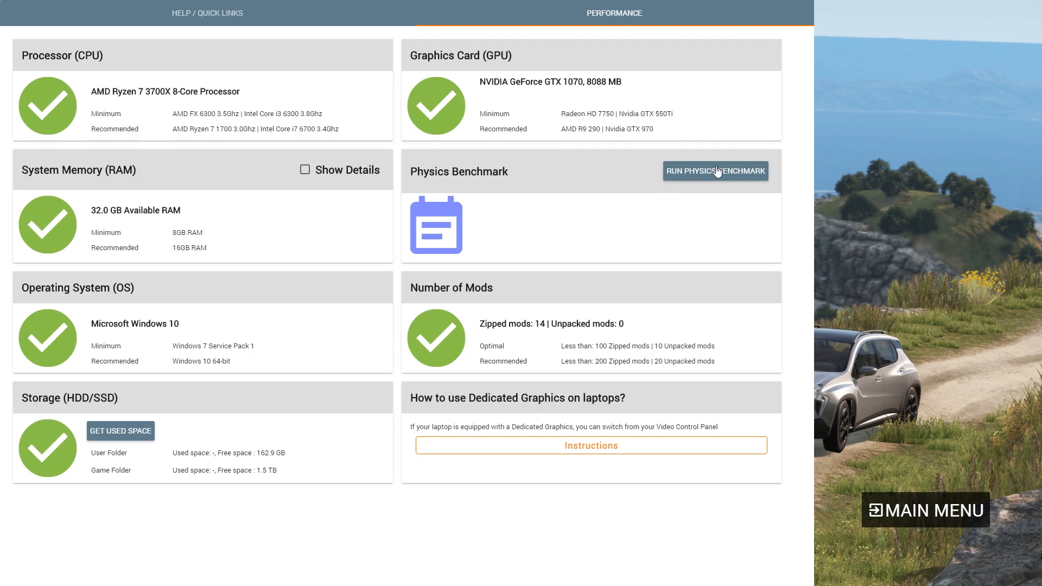
{"action": "mouse_move", "coordinate": [708, 174]}
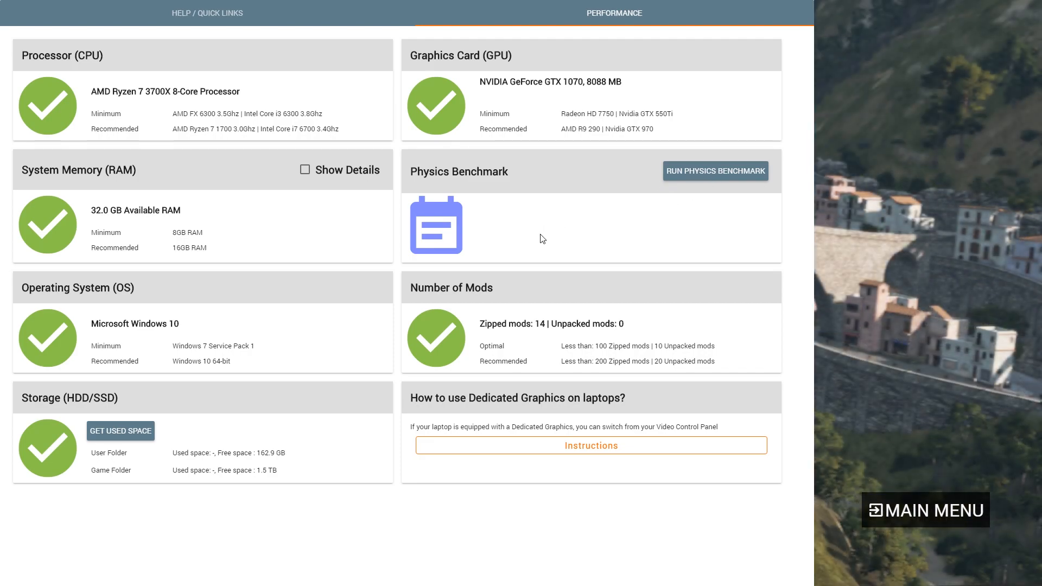
{"action": "mouse_move", "coordinate": [538, 251]}
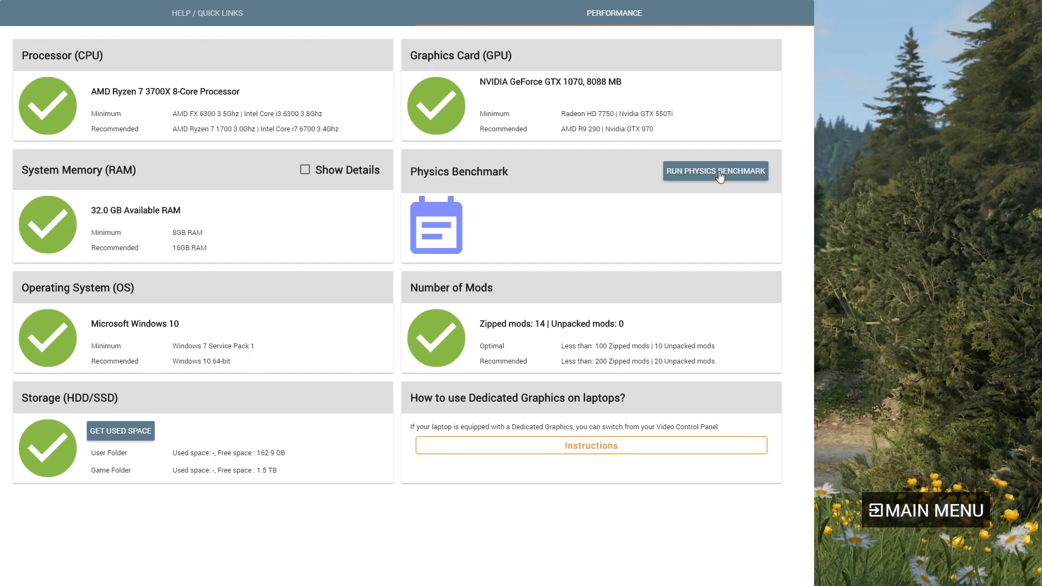
Run the physics benchmark, reaching about 356 MBeams/s and 20 maximum realtime vehicles
{"action": "left_click", "coordinate": [715, 171]}
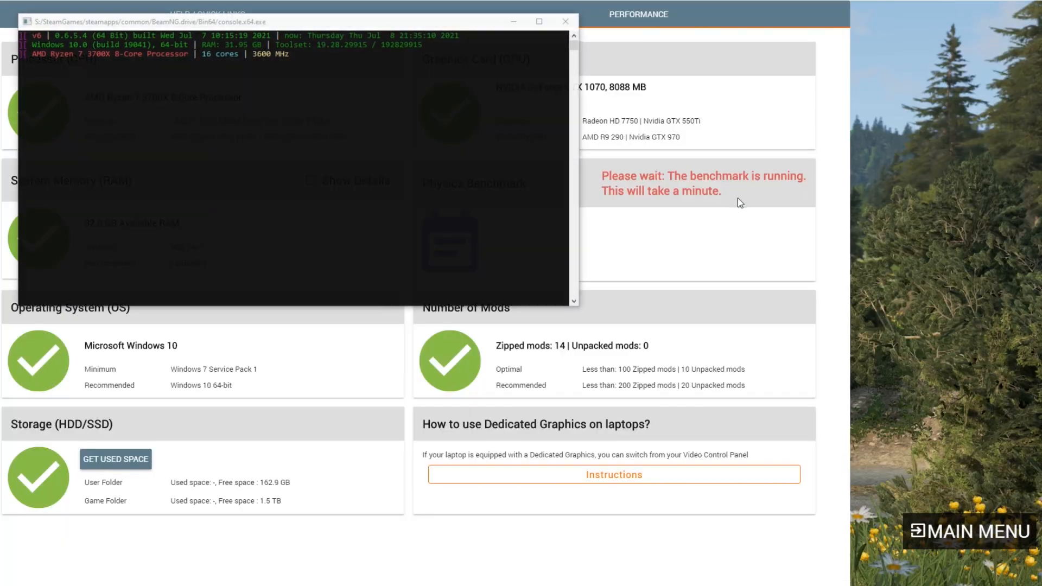
{"action": "left_click", "coordinate": [566, 21]}
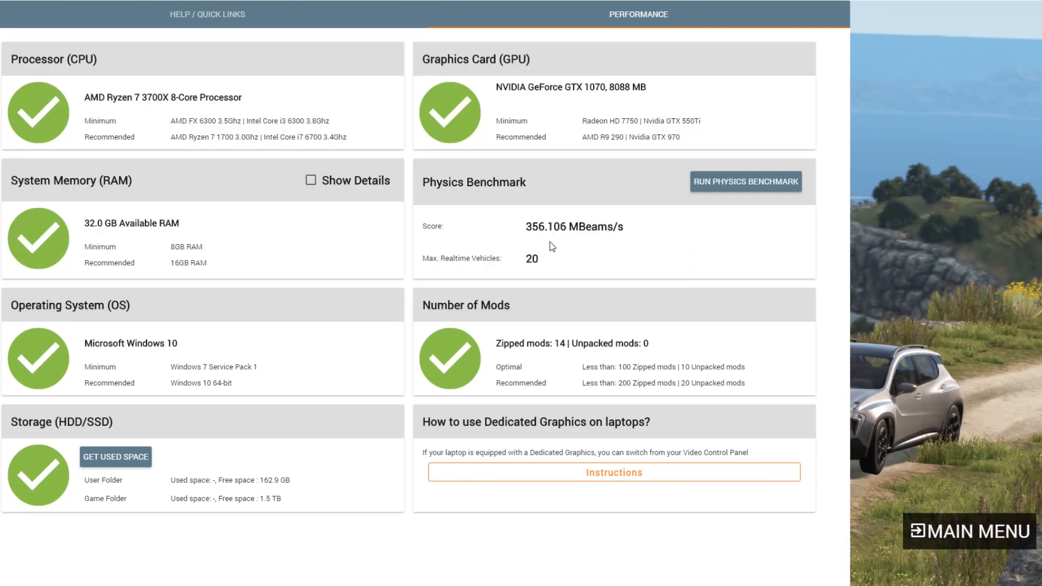
{"action": "mouse_move", "coordinate": [465, 259]}
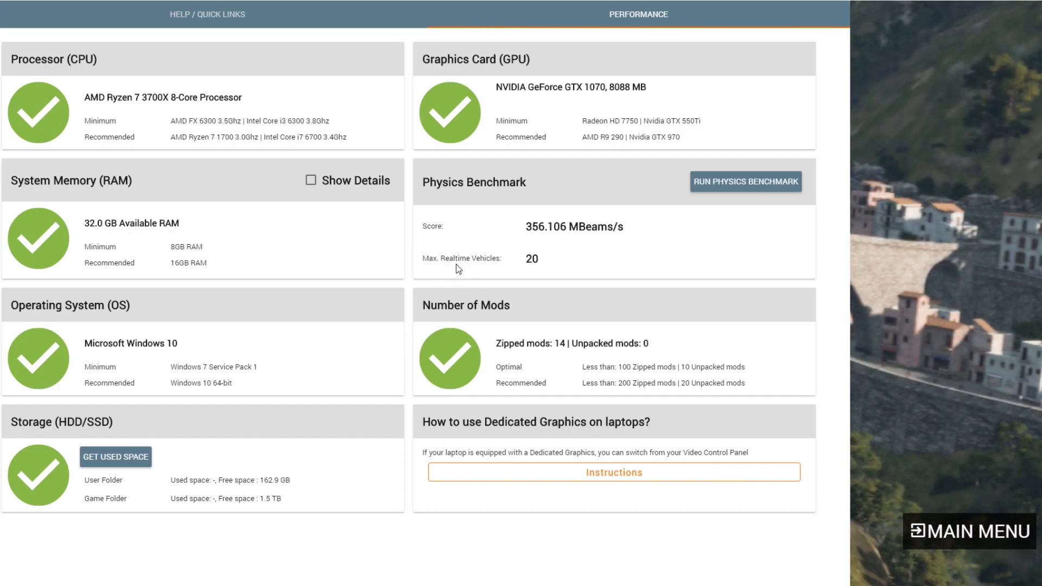
{"action": "mouse_move", "coordinate": [548, 259]}
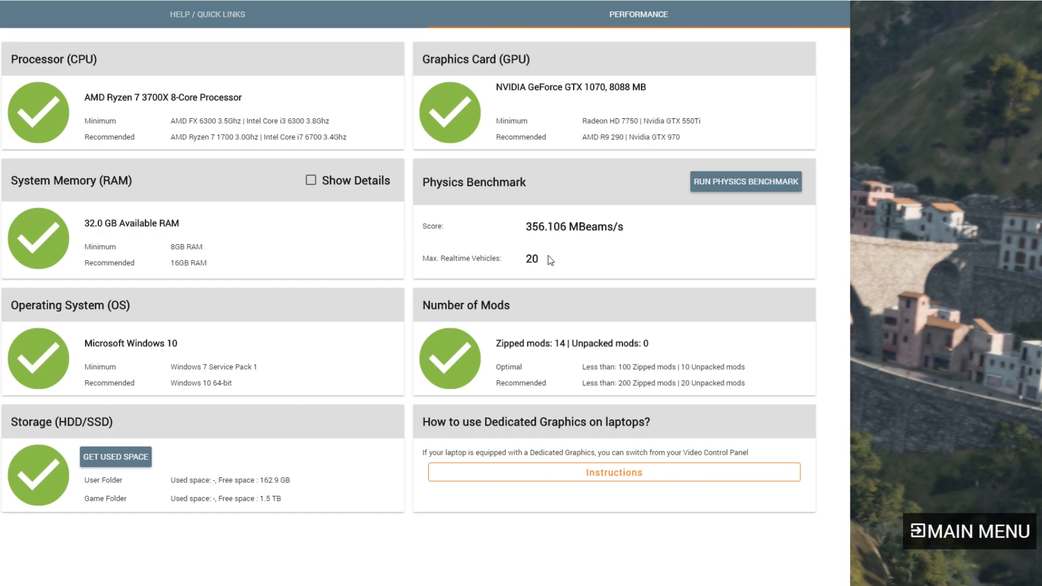
{"action": "mouse_move", "coordinate": [556, 238]}
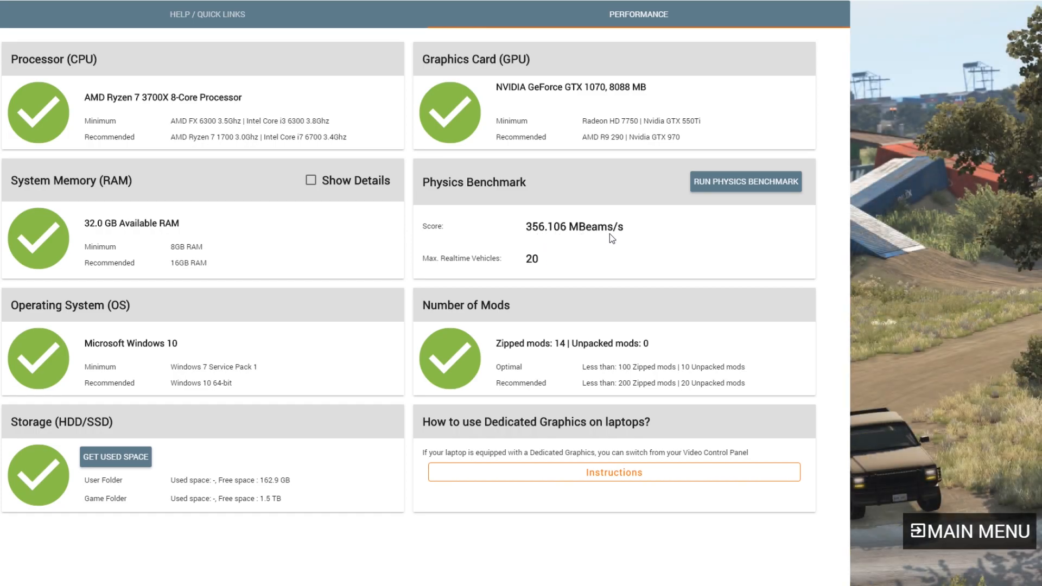
{"action": "mouse_move", "coordinate": [523, 261]}
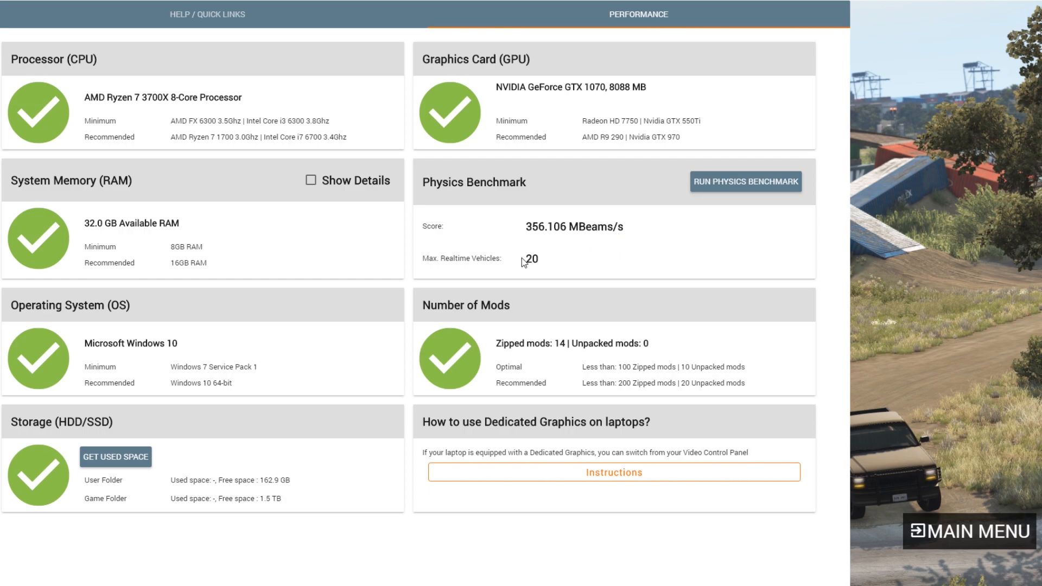
{"action": "mouse_move", "coordinate": [562, 263]}
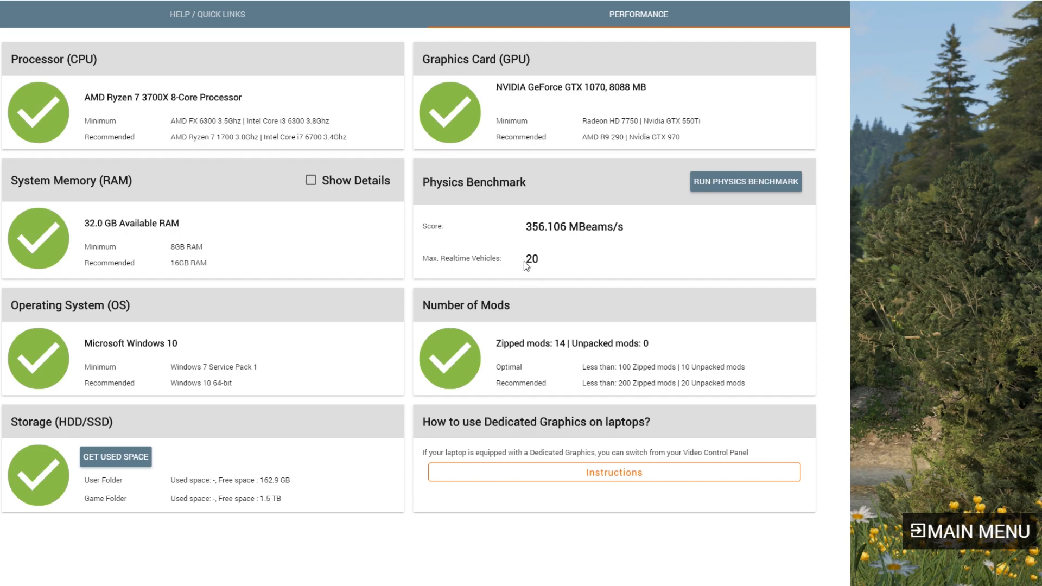
{"action": "mouse_move", "coordinate": [543, 260]}
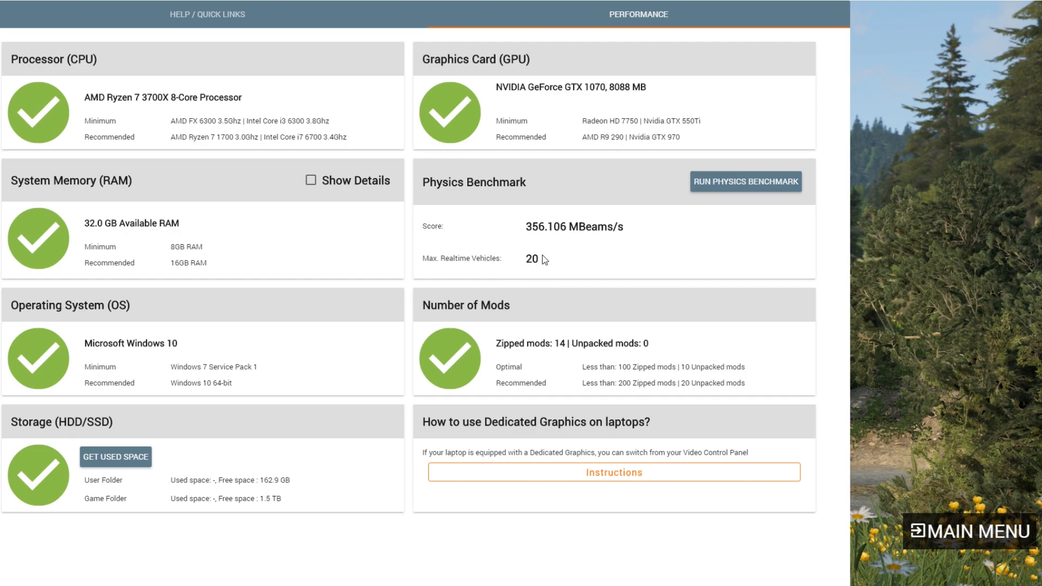
{"action": "mouse_move", "coordinate": [527, 253]}
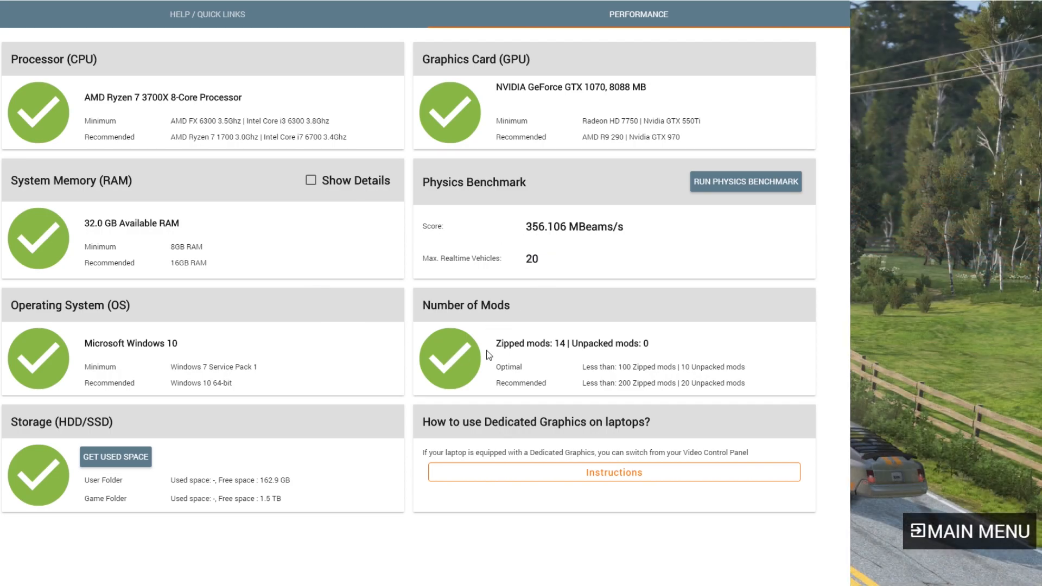
{"action": "mouse_move", "coordinate": [516, 290]}
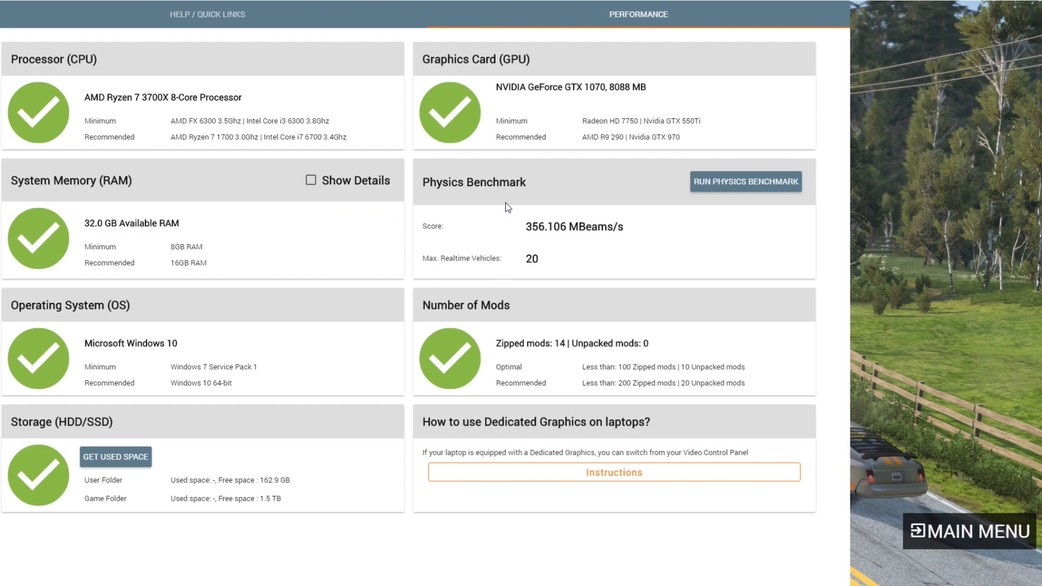
{"action": "mouse_move", "coordinate": [550, 264]}
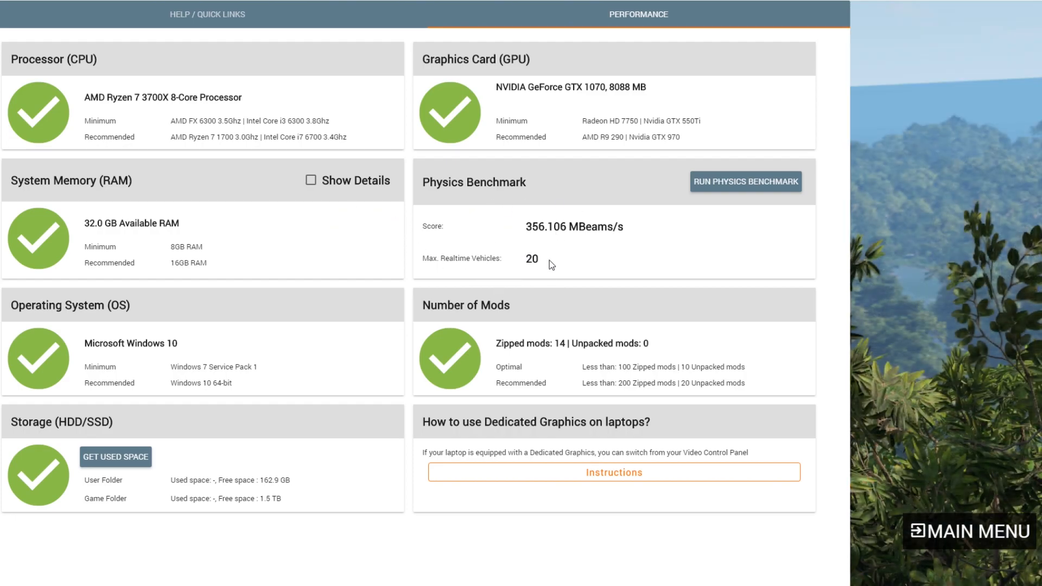
{"action": "mouse_move", "coordinate": [527, 266]}
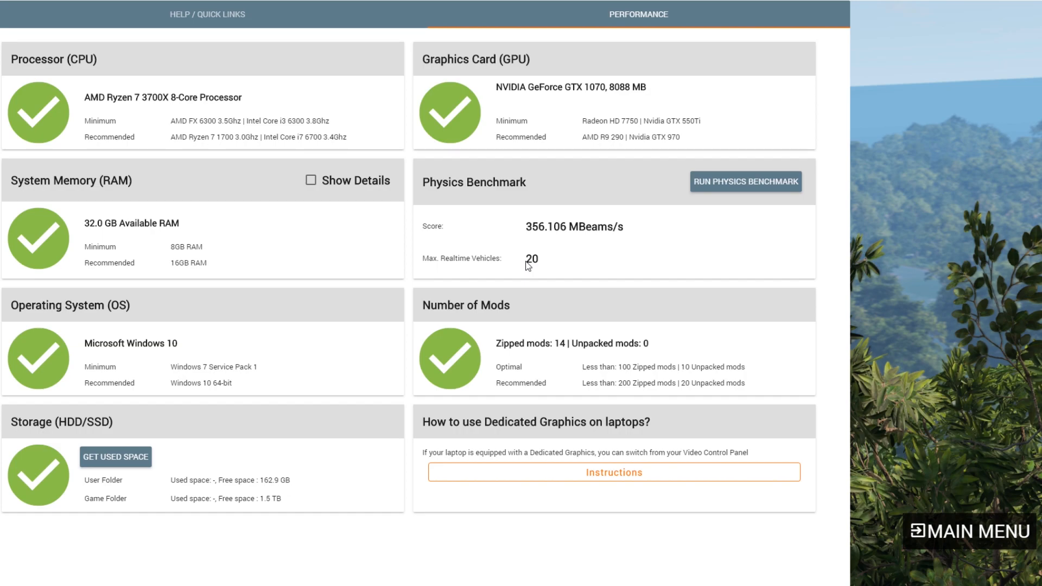
{"action": "mouse_move", "coordinate": [523, 265]}
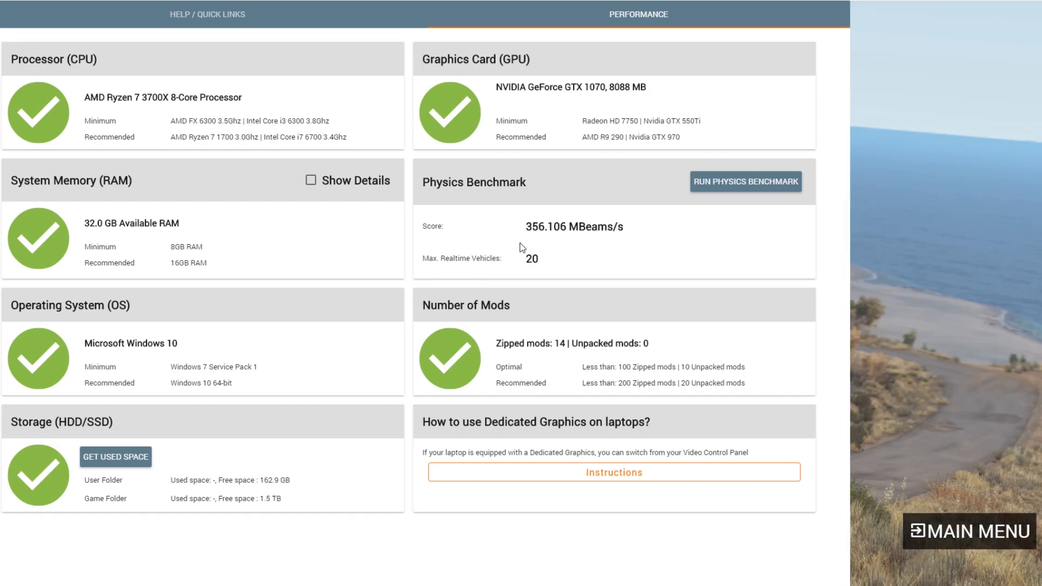
{"action": "mouse_move", "coordinate": [543, 269]}
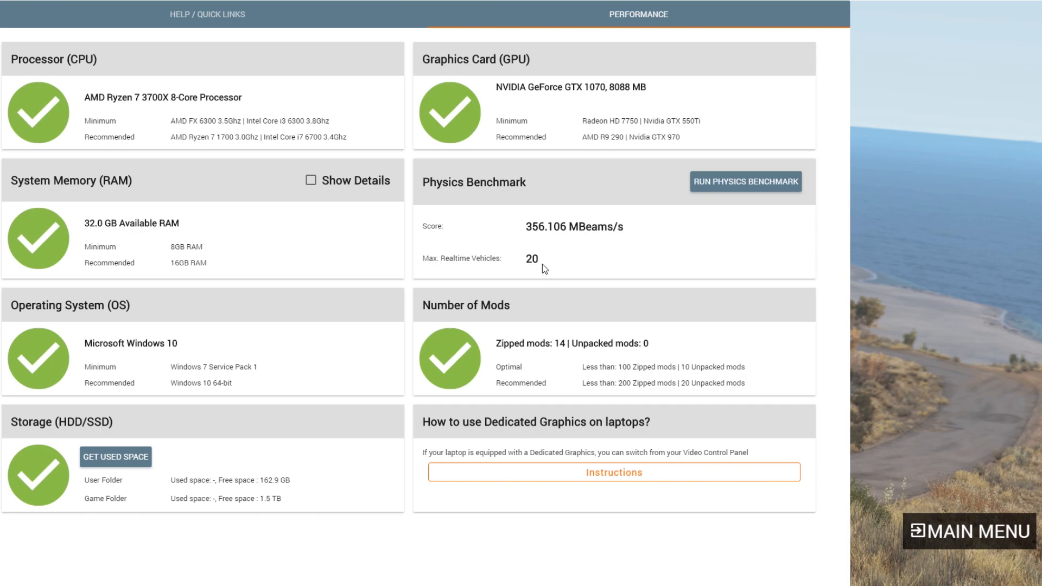
{"action": "mouse_move", "coordinate": [529, 242]}
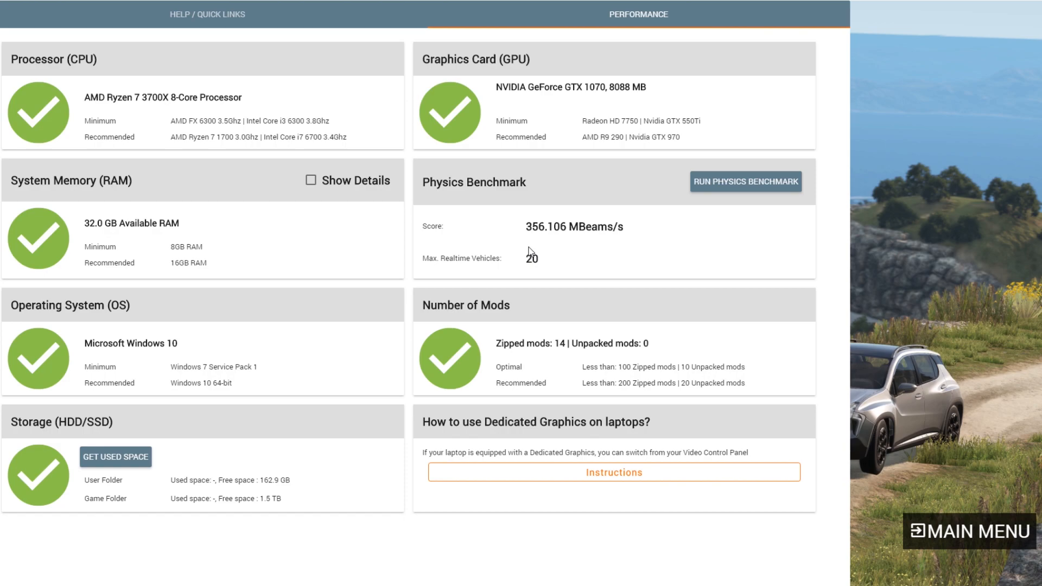
{"action": "mouse_move", "coordinate": [534, 274]}
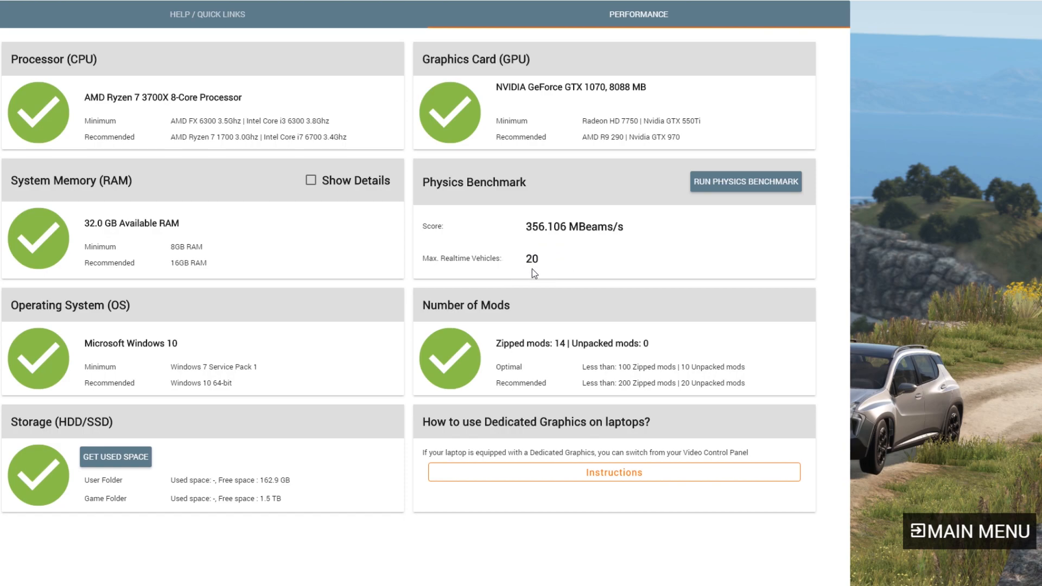
{"action": "mouse_move", "coordinate": [590, 276]}
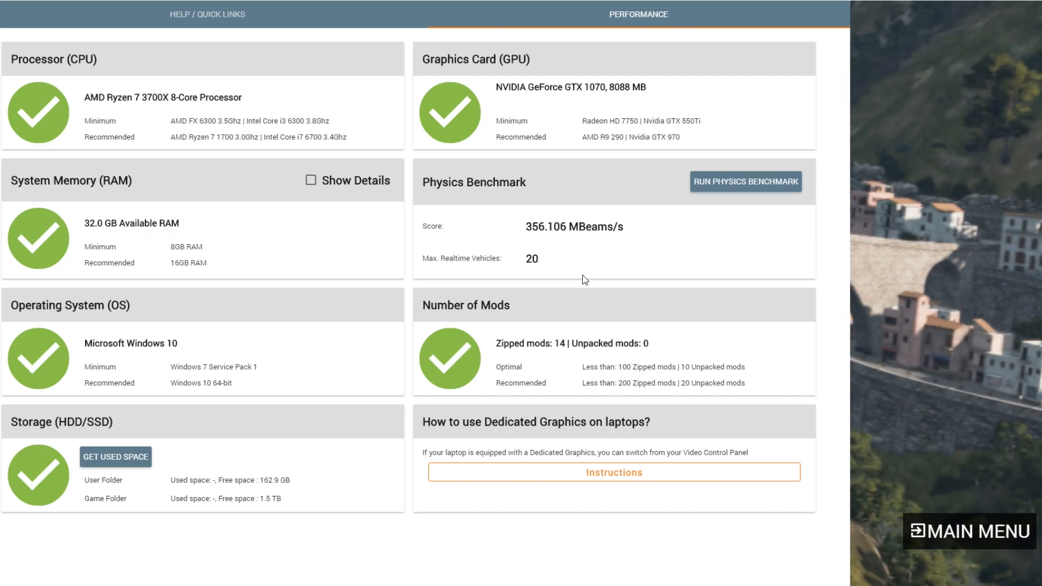
{"action": "mouse_move", "coordinate": [551, 263]}
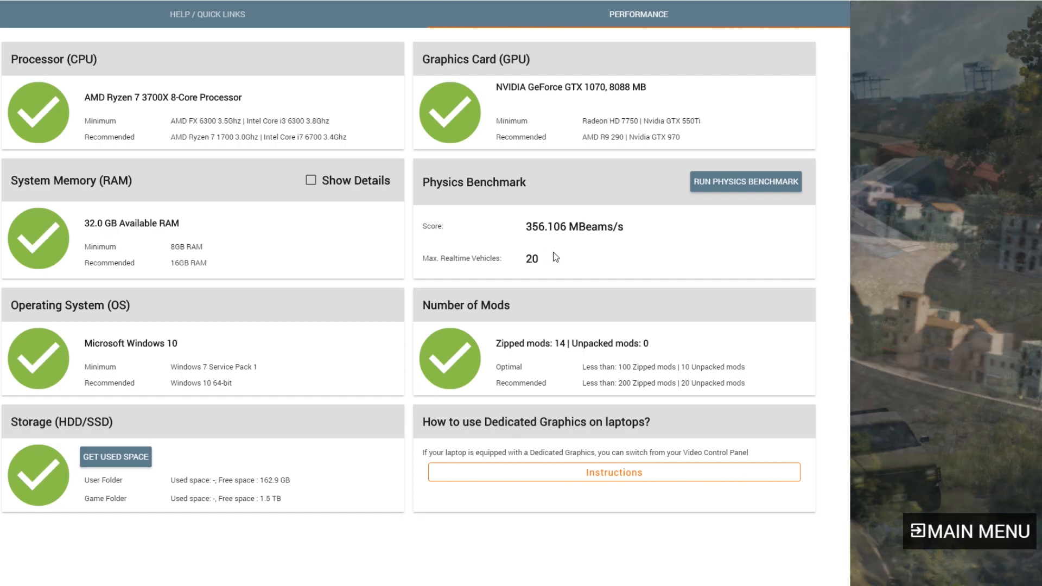
{"action": "mouse_move", "coordinate": [564, 260]}
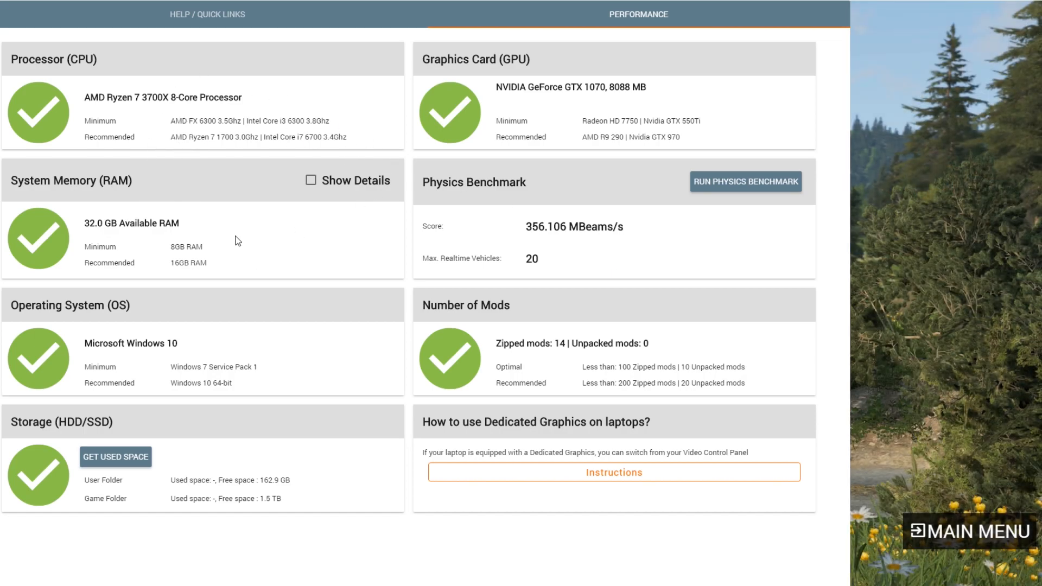
{"action": "mouse_move", "coordinate": [171, 110]}
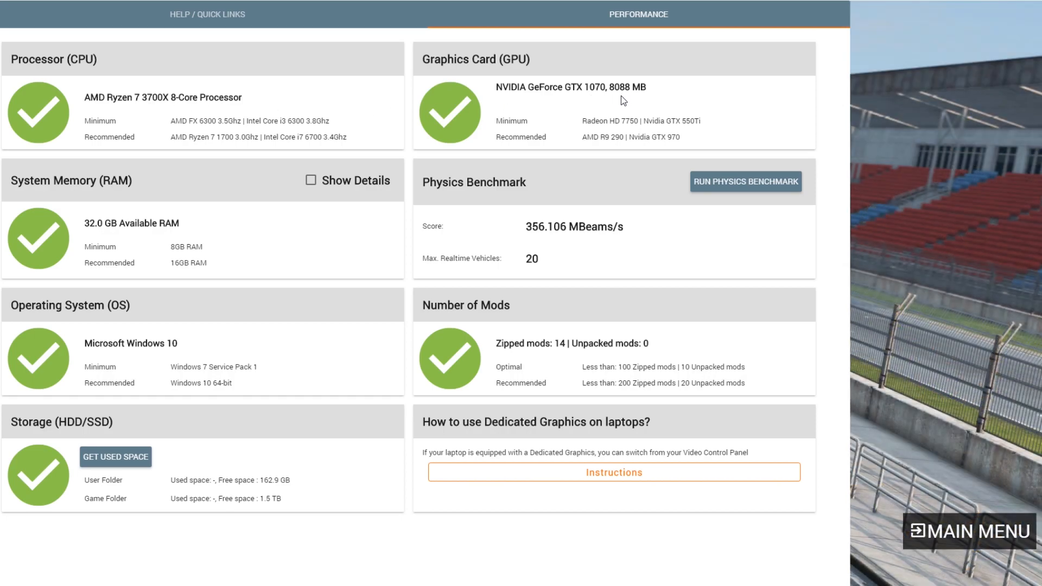
{"action": "mouse_move", "coordinate": [299, 257]}
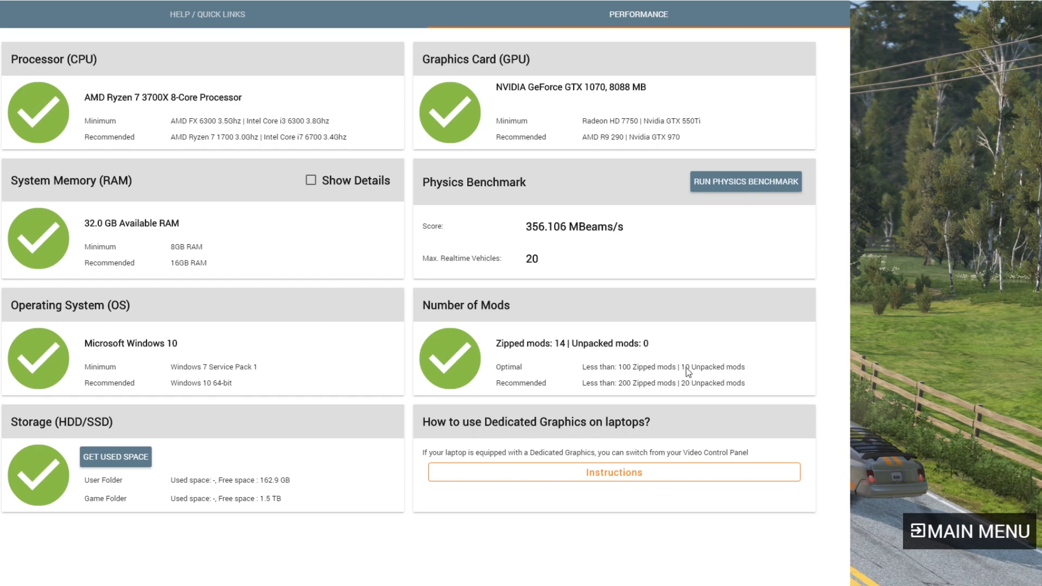
{"action": "mouse_move", "coordinate": [710, 357]}
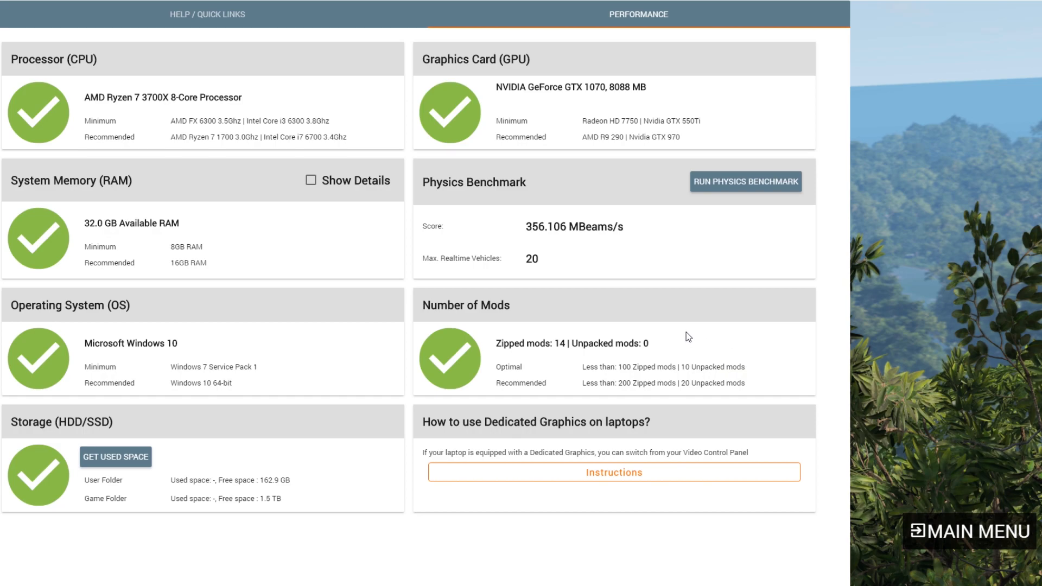
{"action": "mouse_move", "coordinate": [798, 394]}
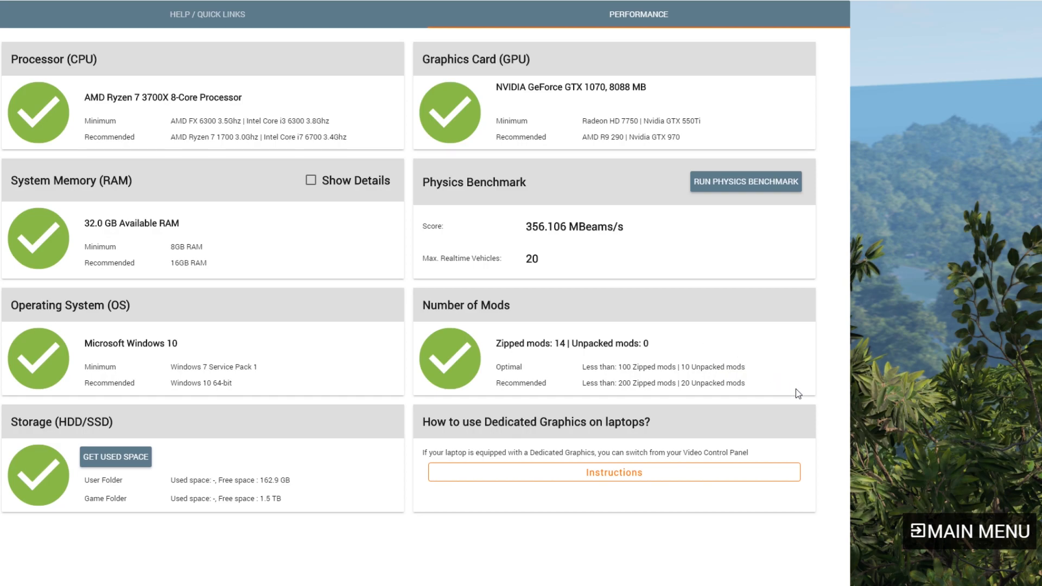
{"action": "mouse_move", "coordinate": [805, 400]}
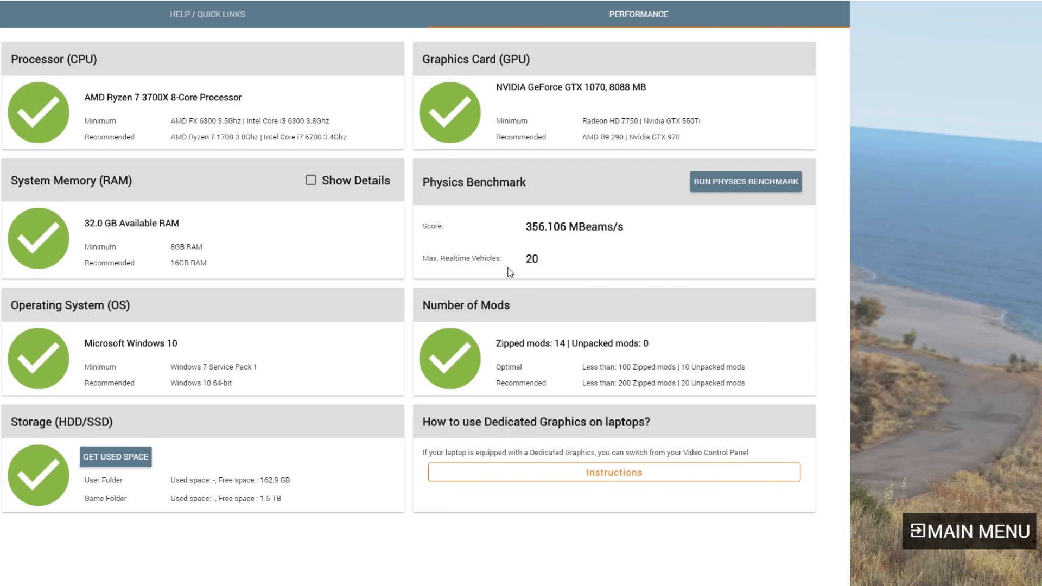
{"action": "mouse_move", "coordinate": [830, 450]}
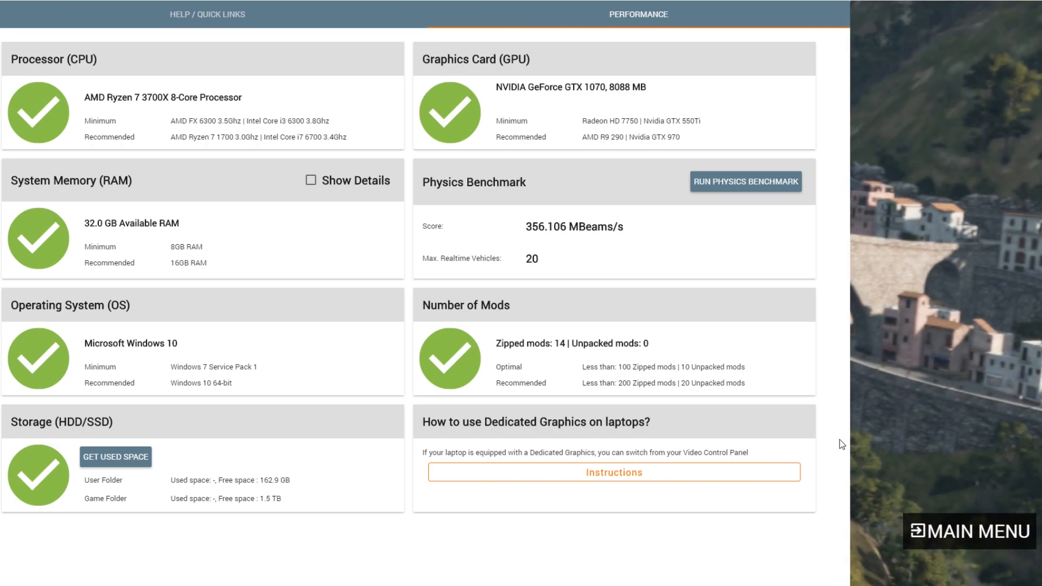
{"action": "mouse_move", "coordinate": [839, 446]}
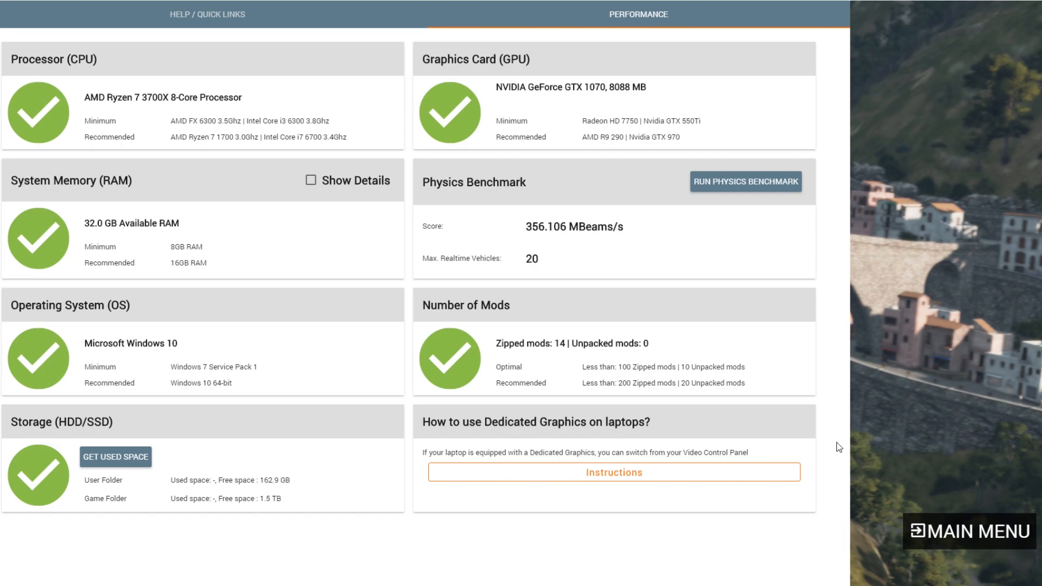